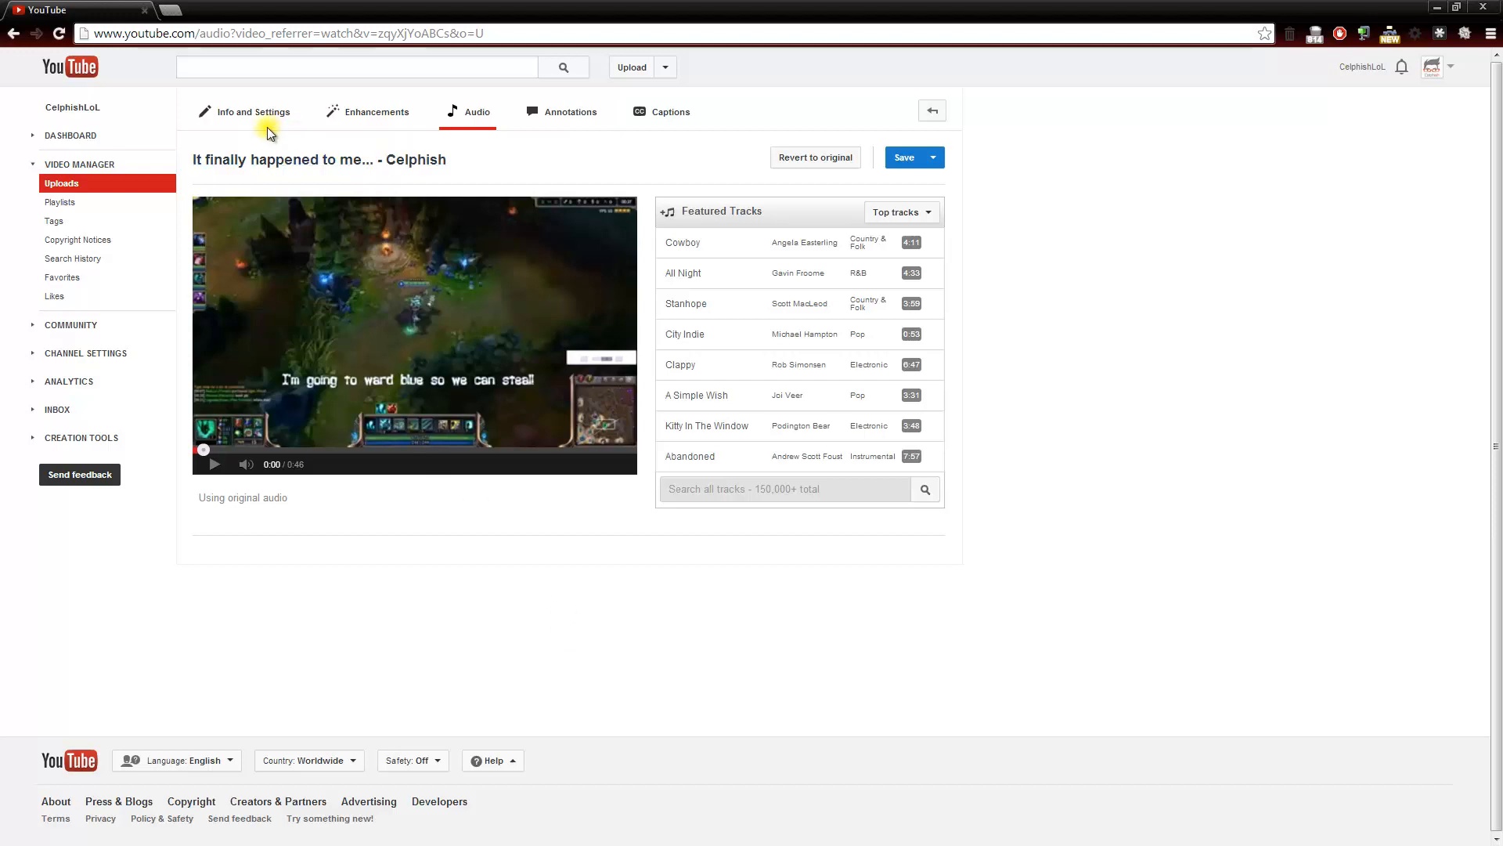
mouse_move(466, 129)
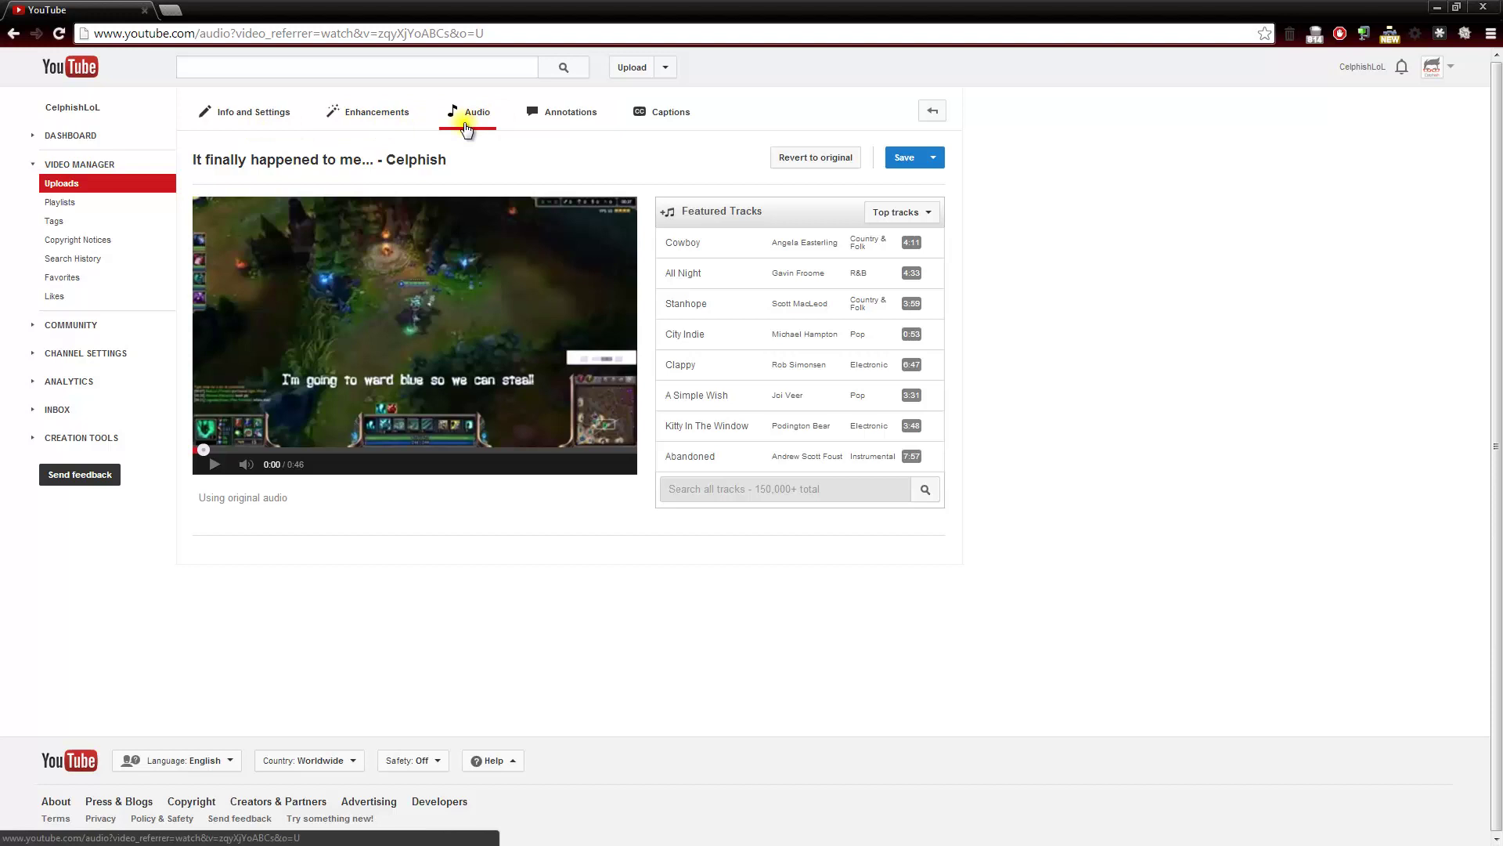
mouse_move(755, 268)
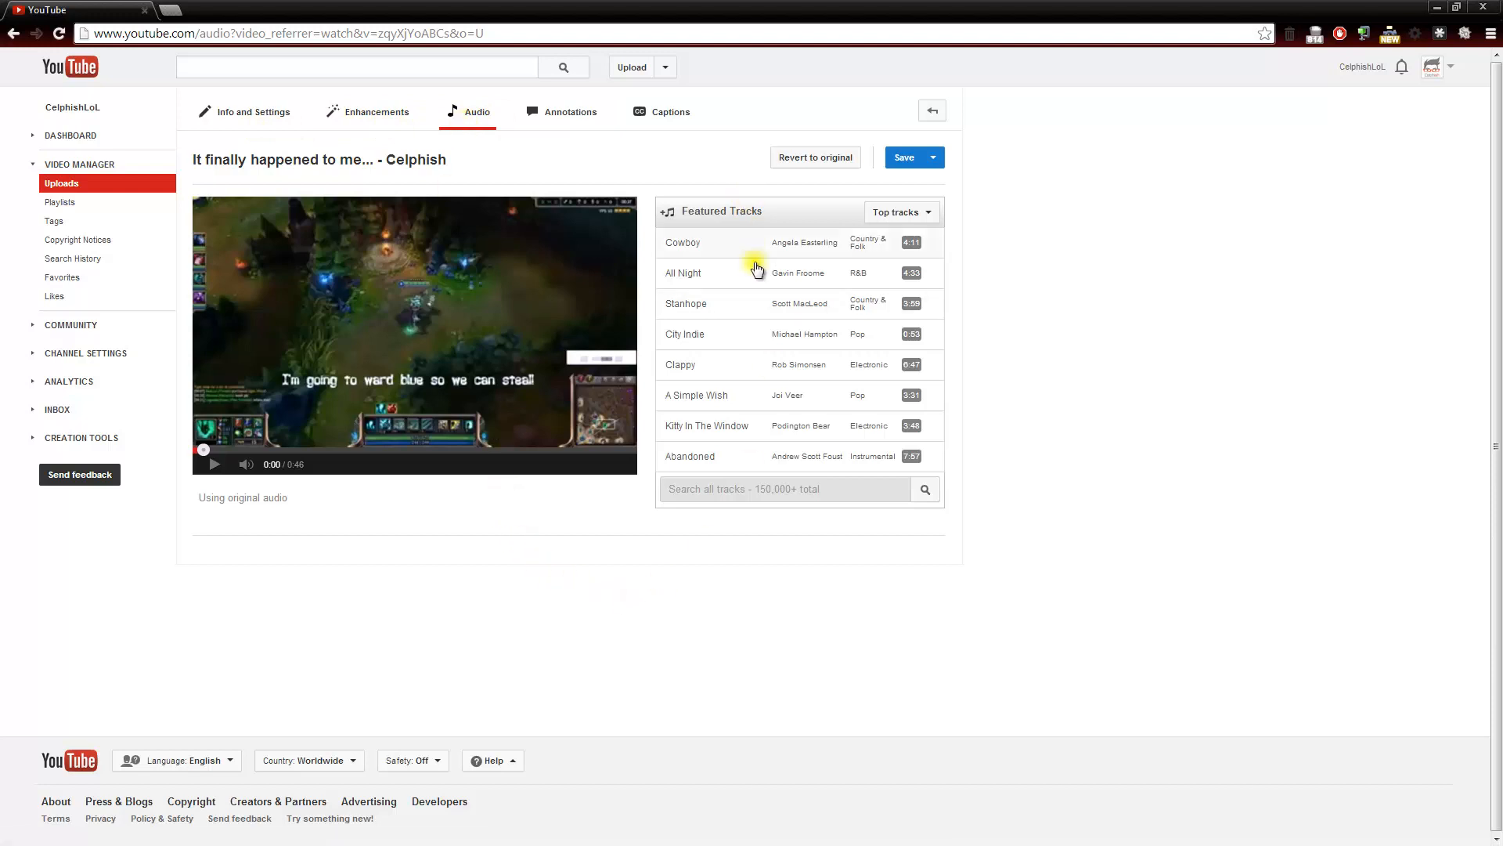
mouse_move(754, 458)
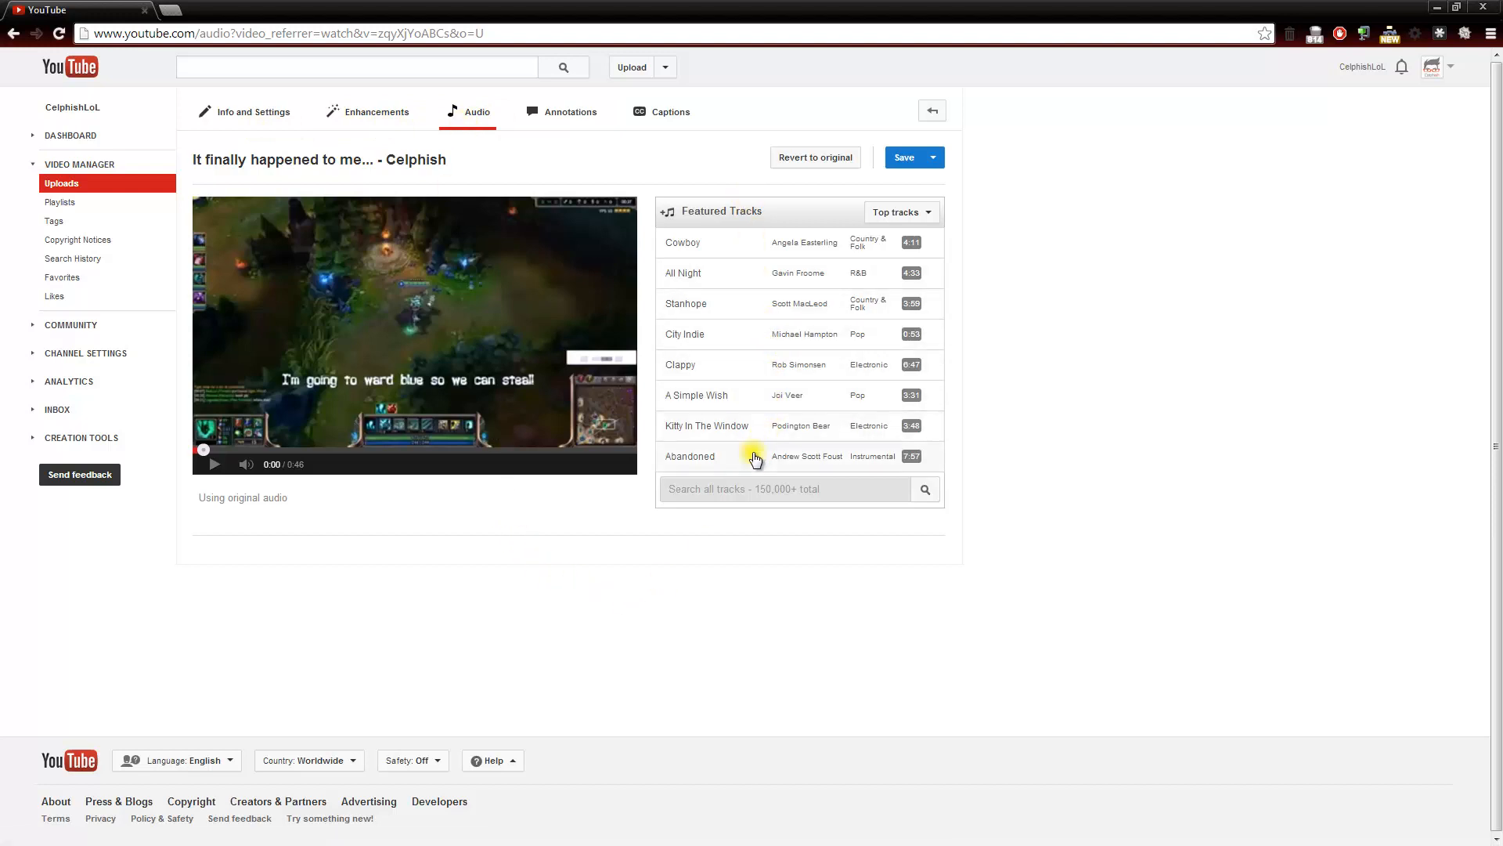
mouse_move(639, 638)
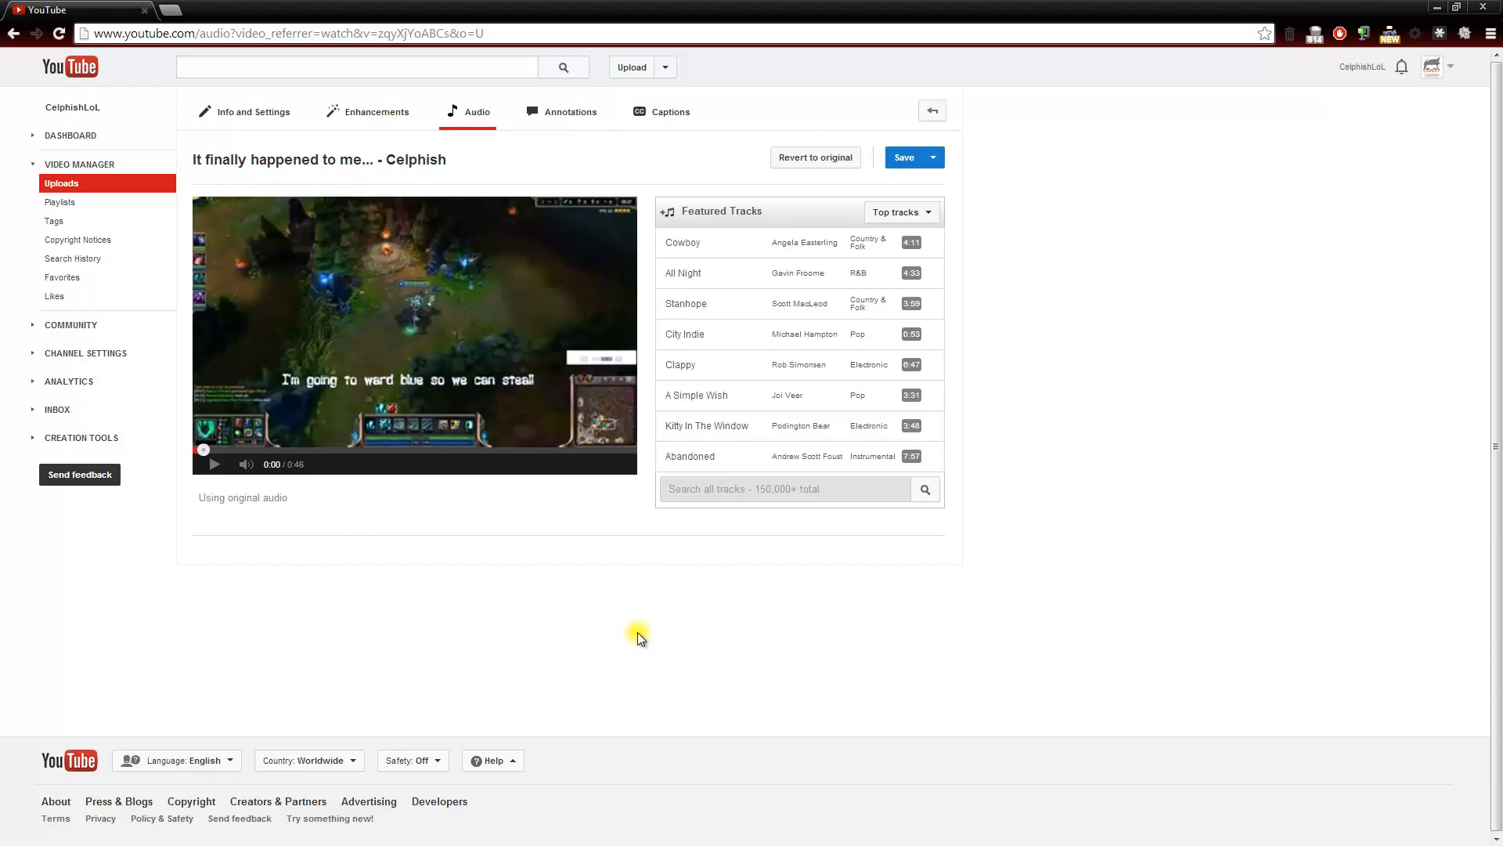
mouse_move(532, 596)
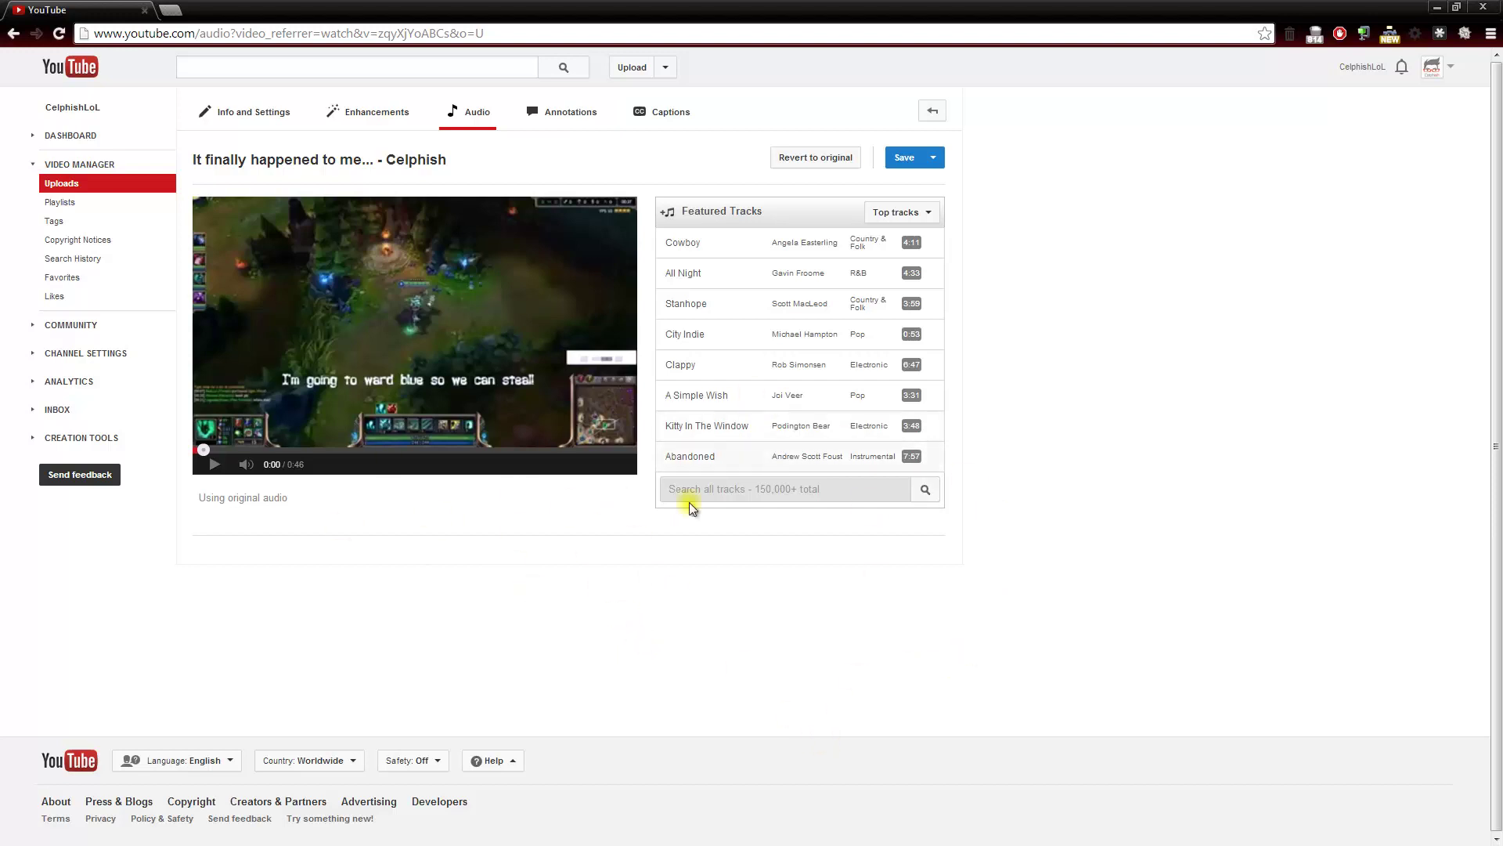
Step: Add the 'All Night' featured track to the video and preview playback with it
click(682, 274)
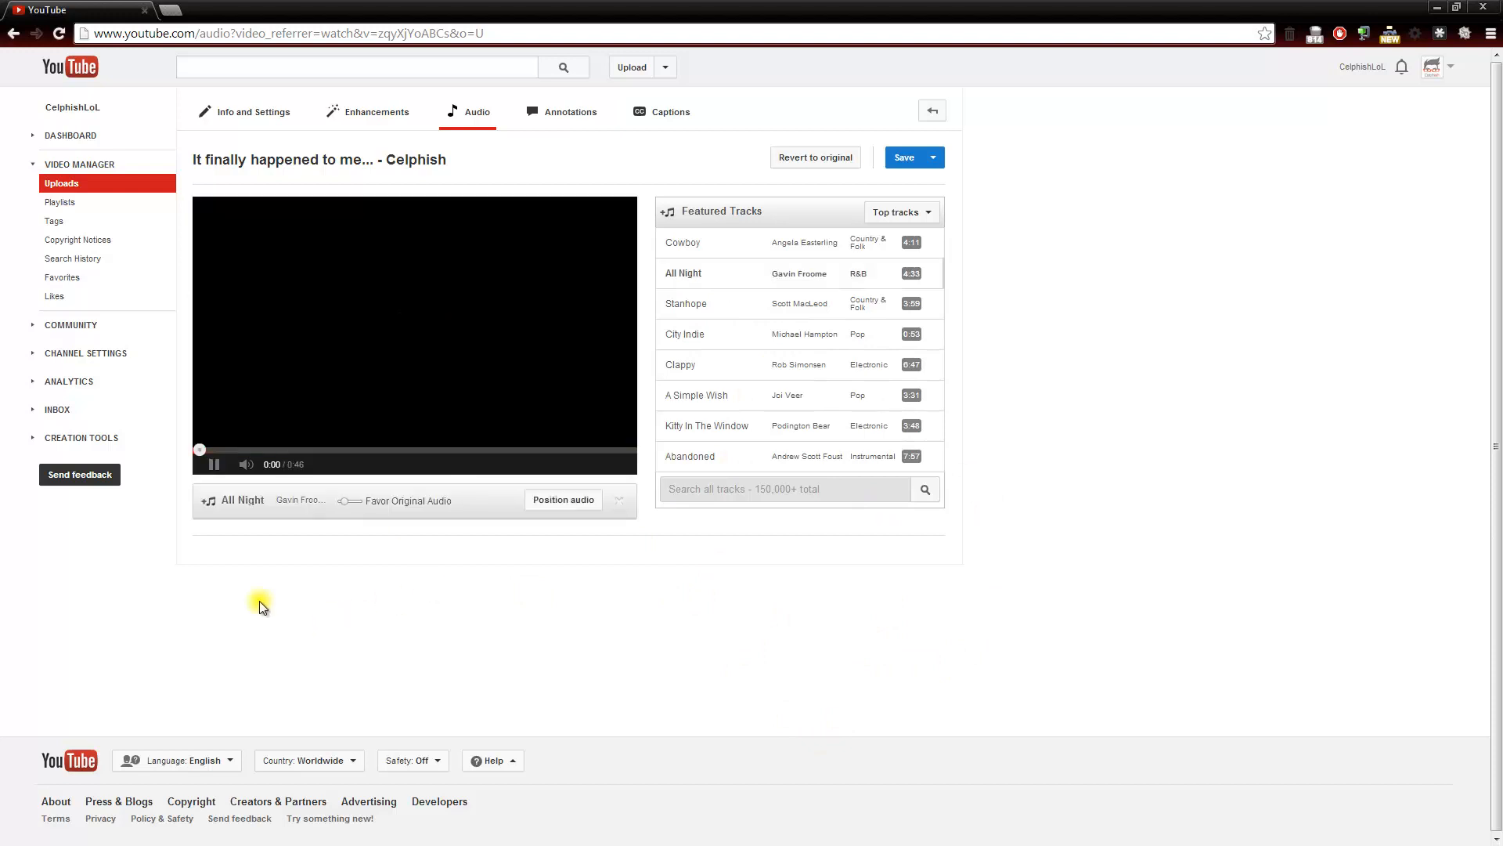
click(213, 464)
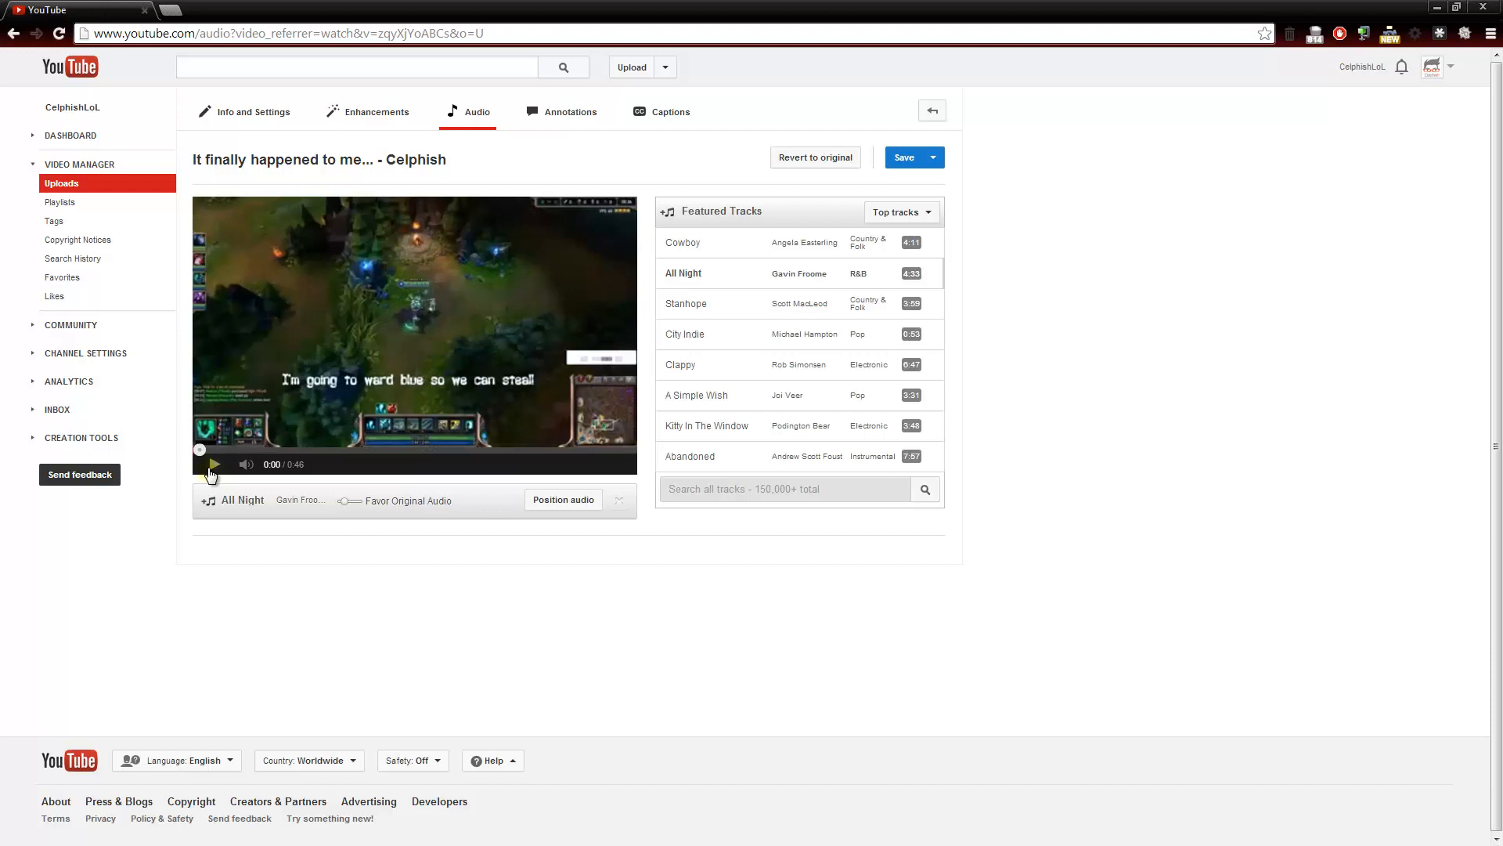
click(213, 464)
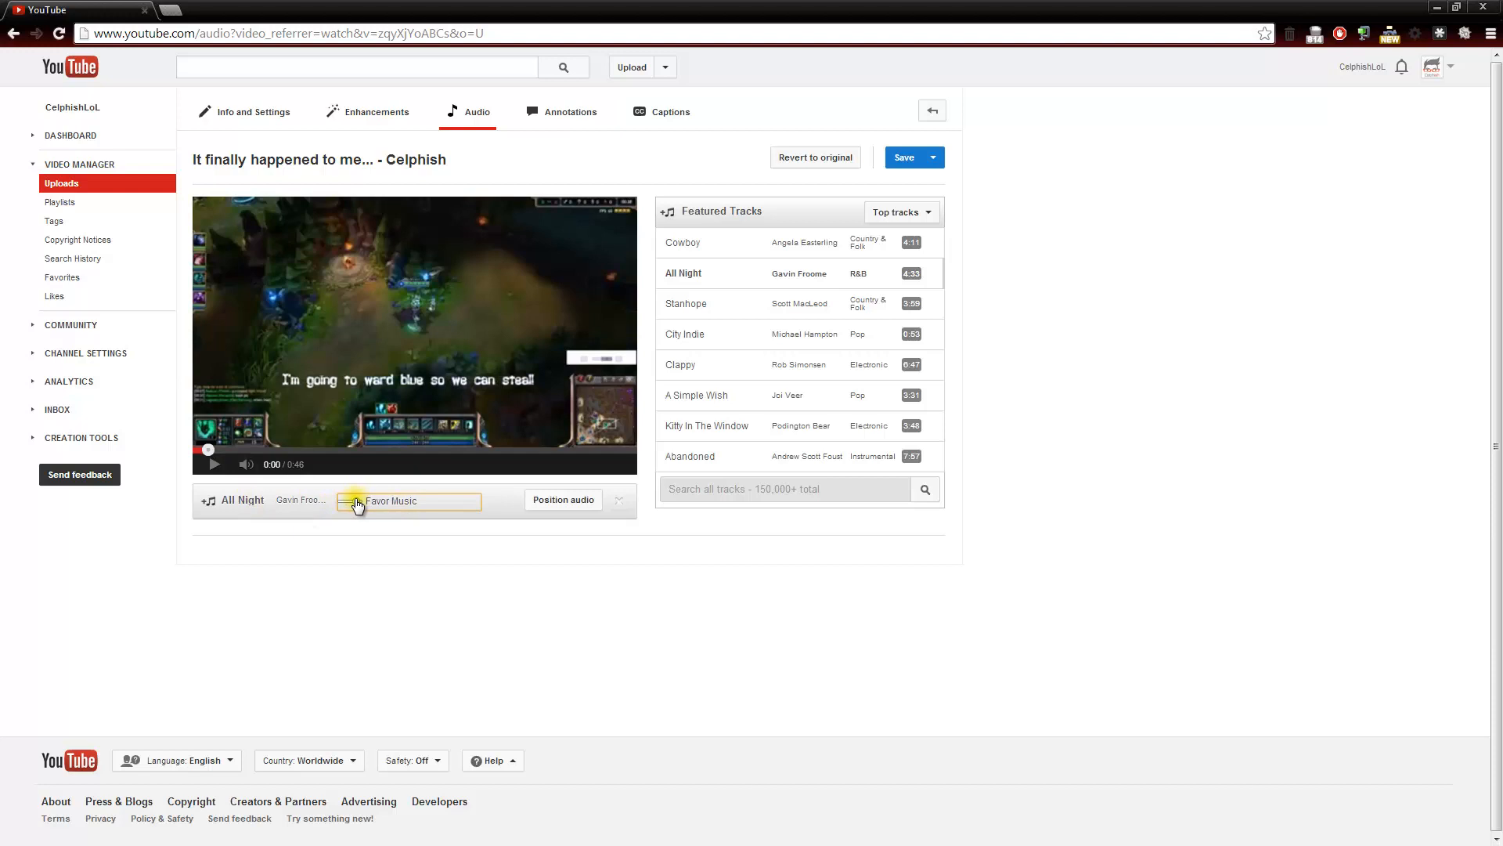
Step: Set the 'All Night' audio balance slider to Favor Original Audio
click(214, 463)
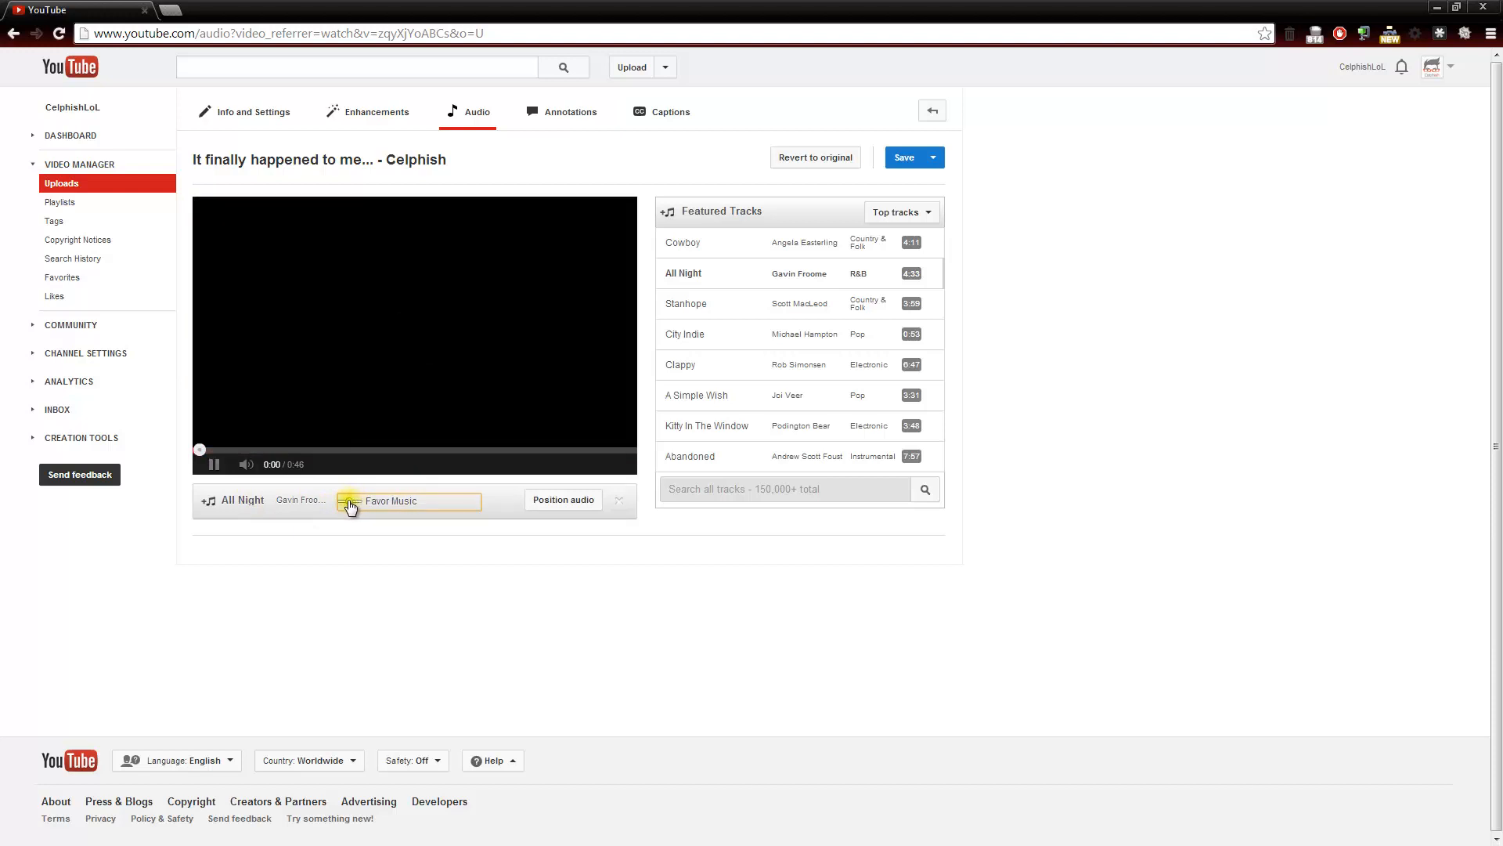
click(351, 501)
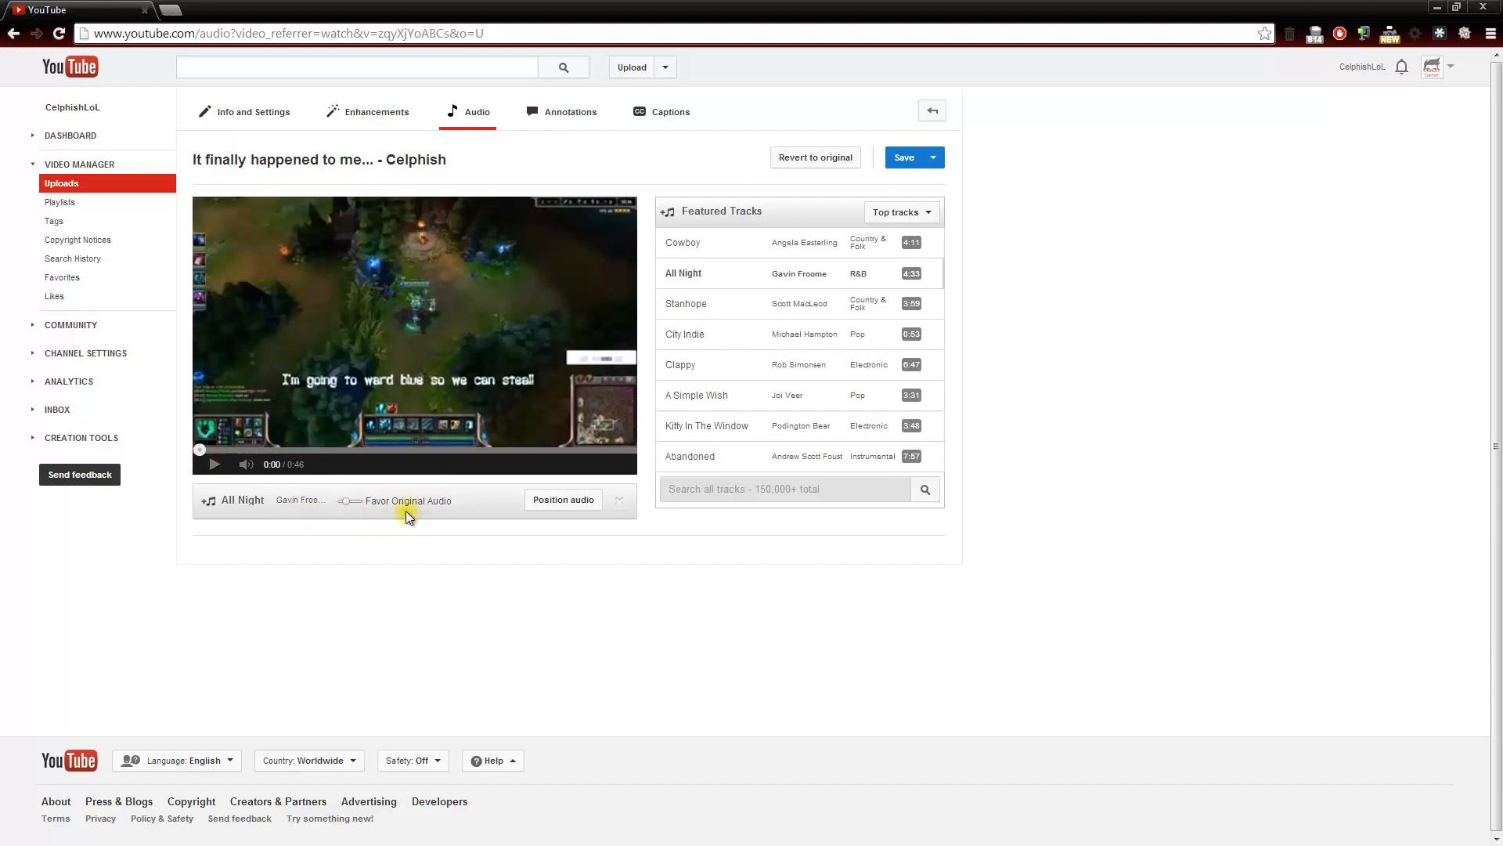
mouse_move(460, 302)
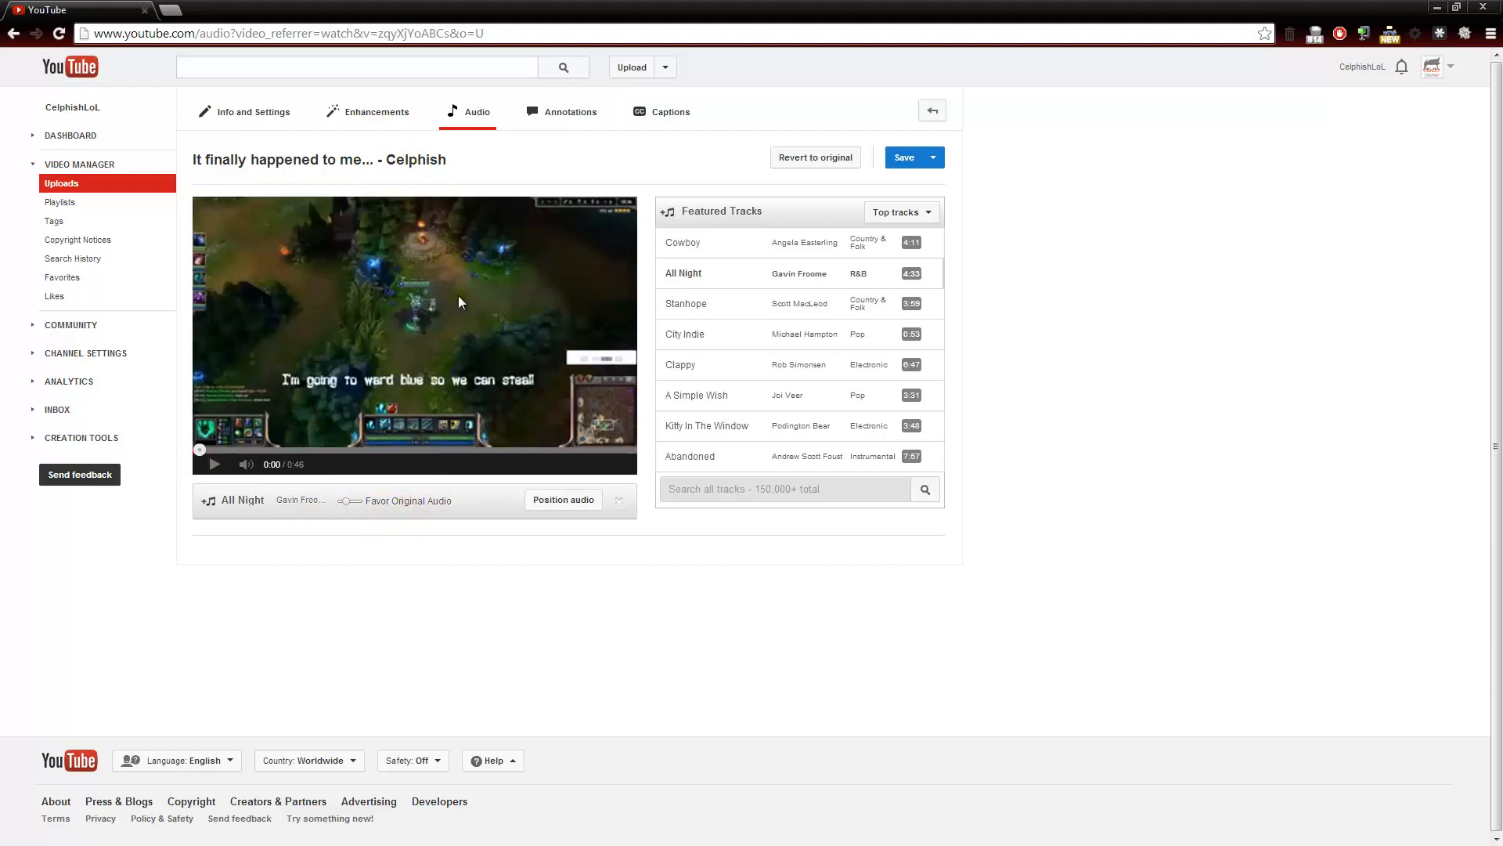
mouse_move(448, 308)
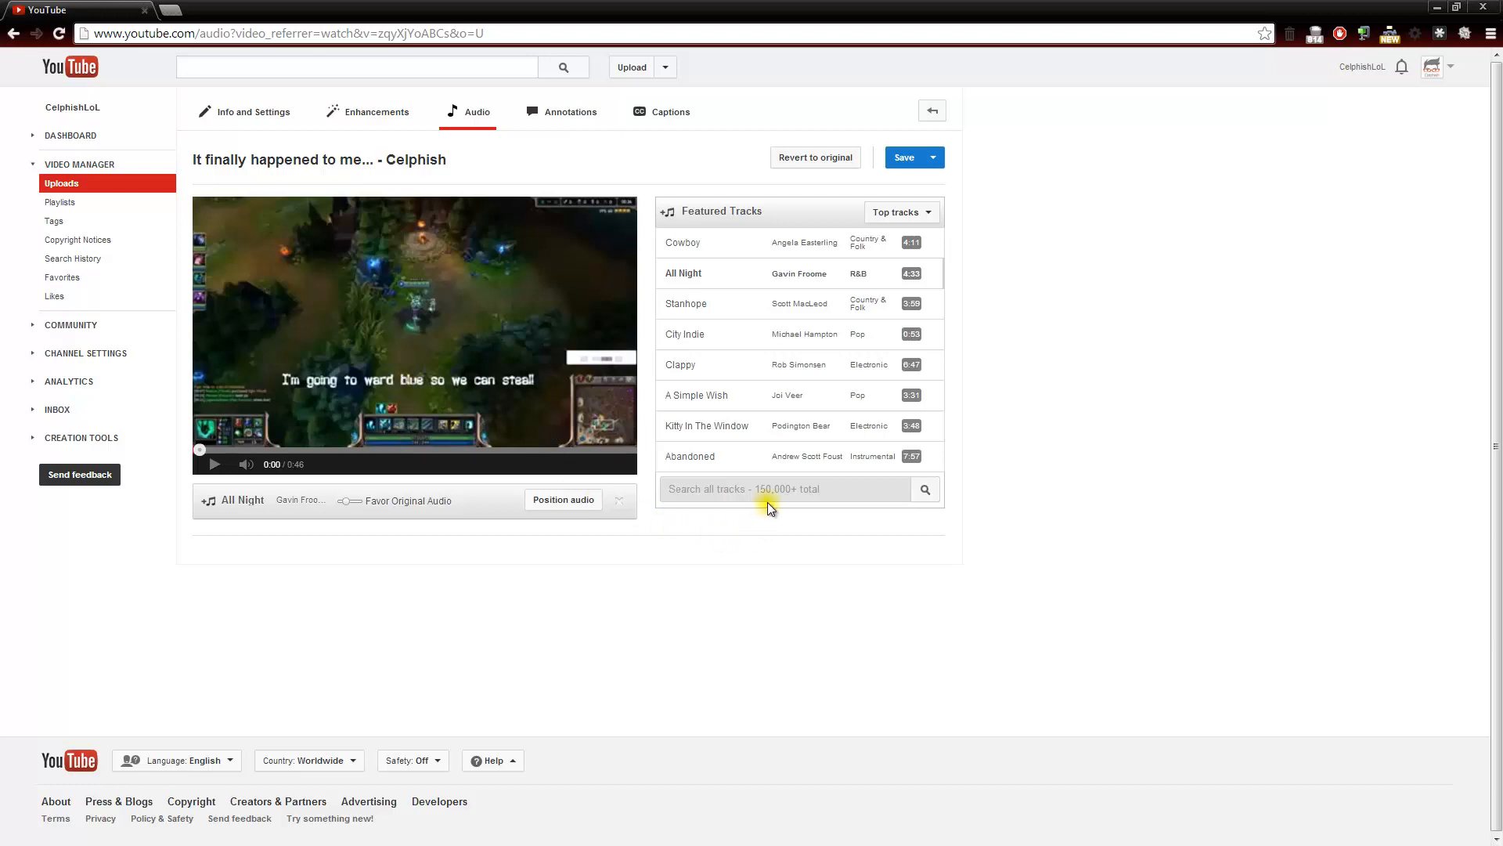
mouse_move(812, 321)
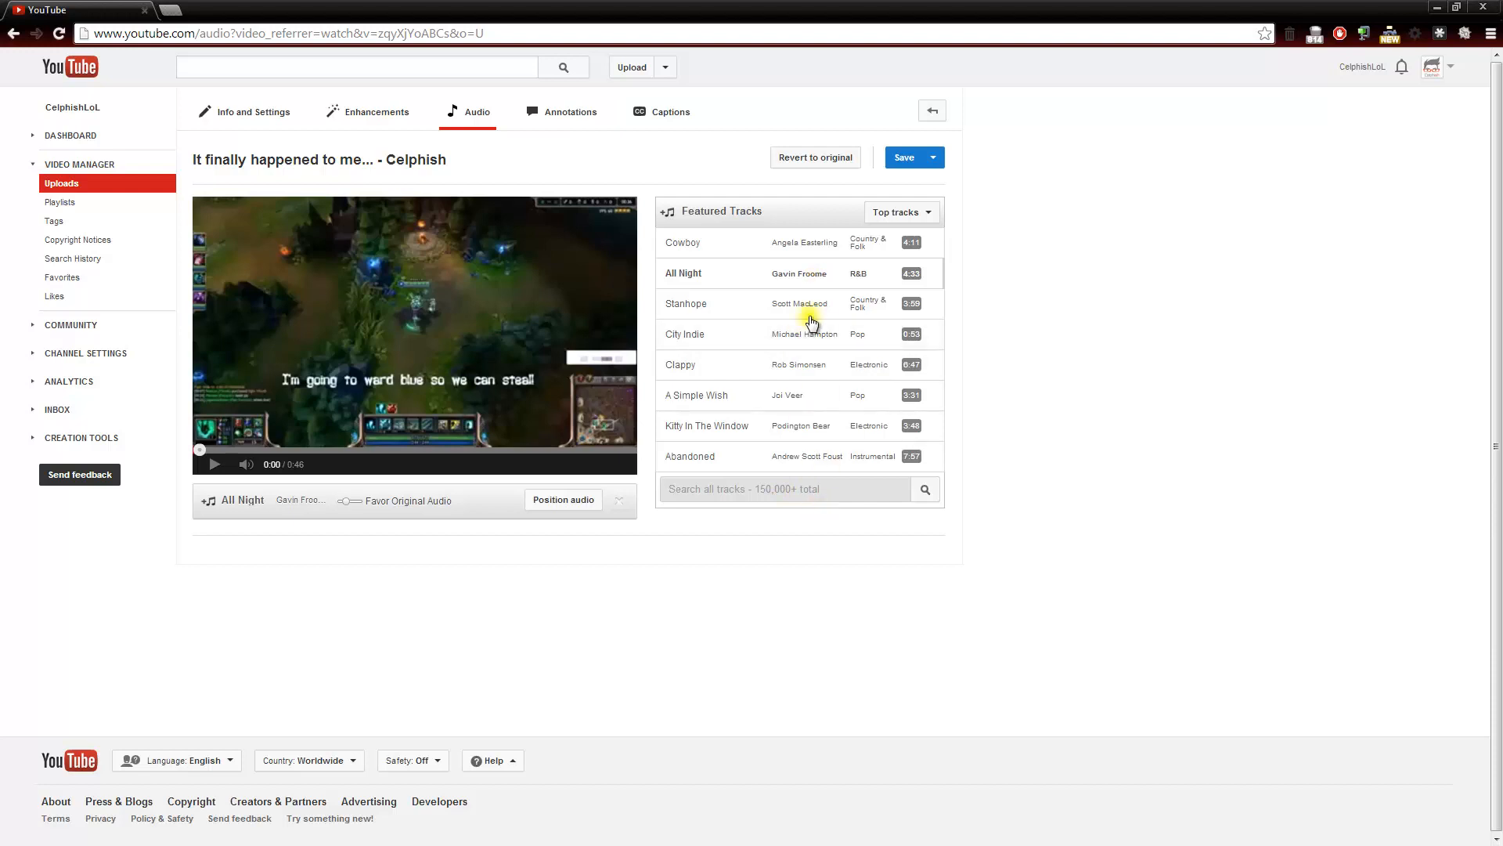
mouse_move(757, 375)
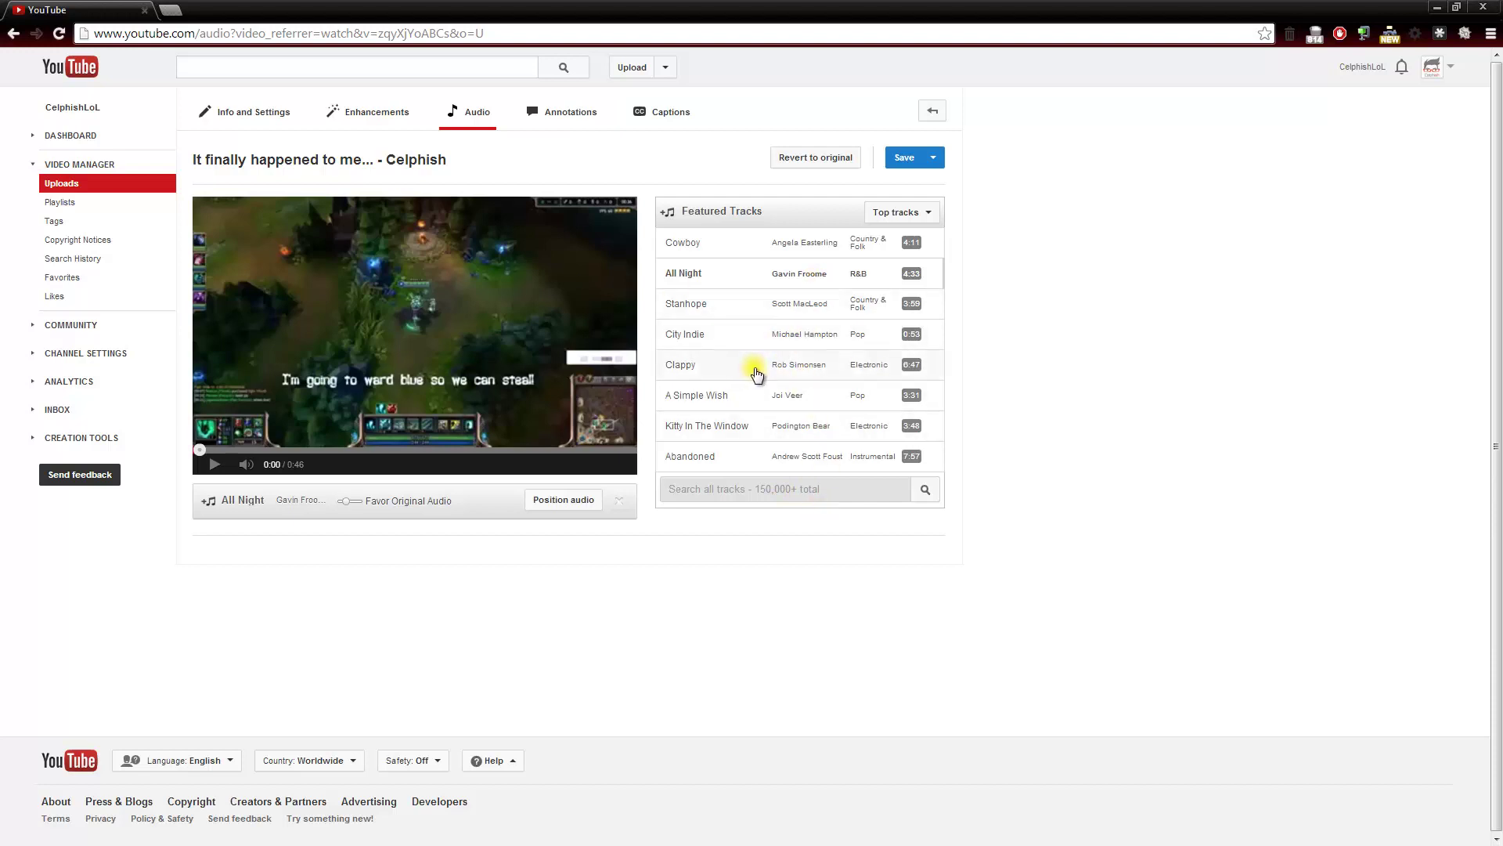